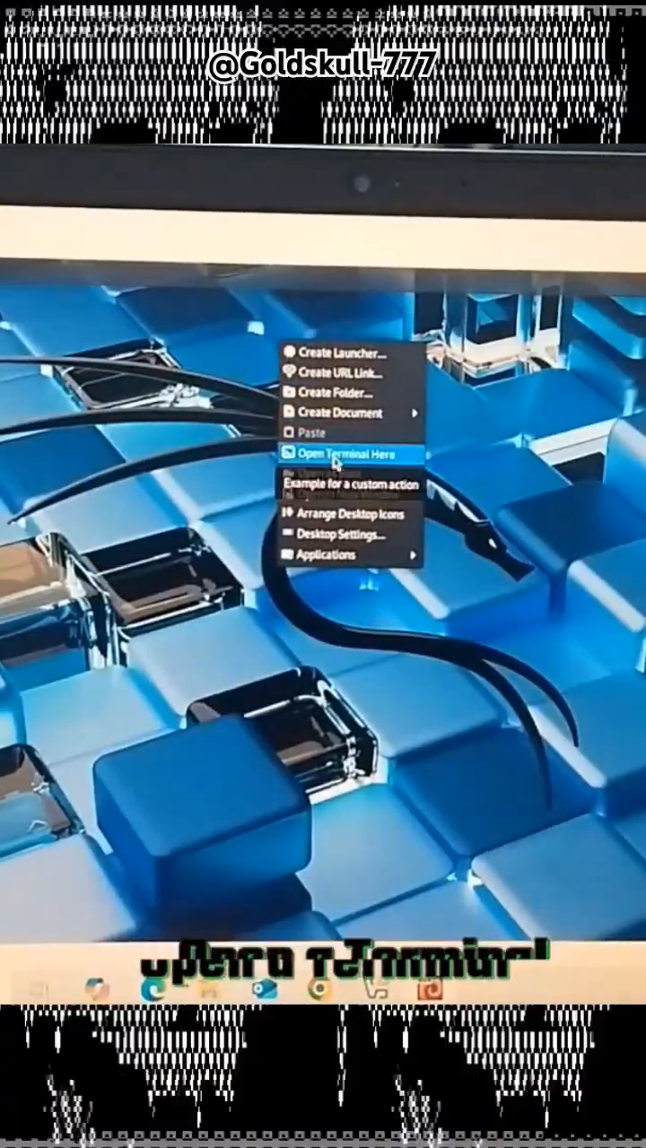
Run sudo iwconfig in a desktop terminal, then attach the Realtek 802.11n USB NIC
click(337, 453)
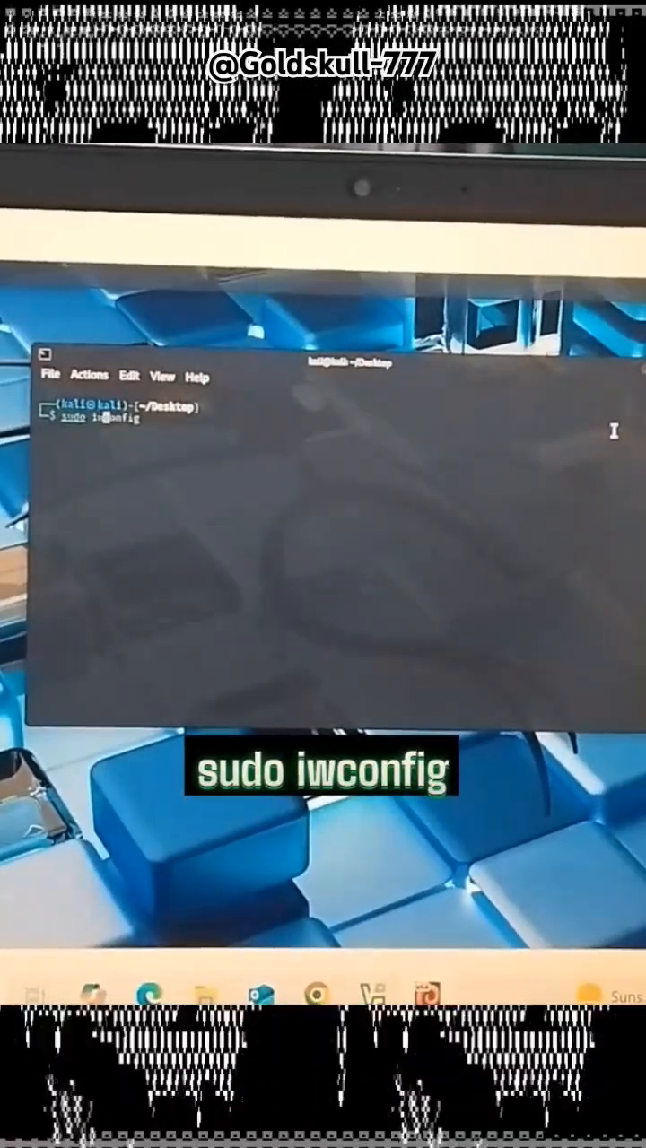
key(Return)
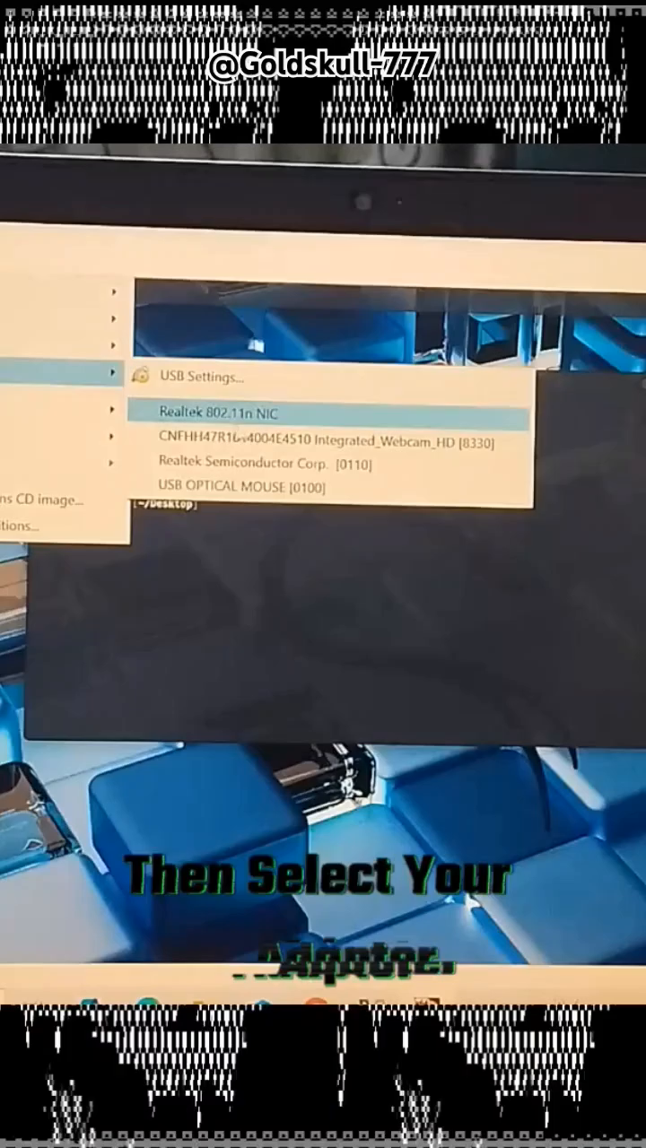
click(220, 413)
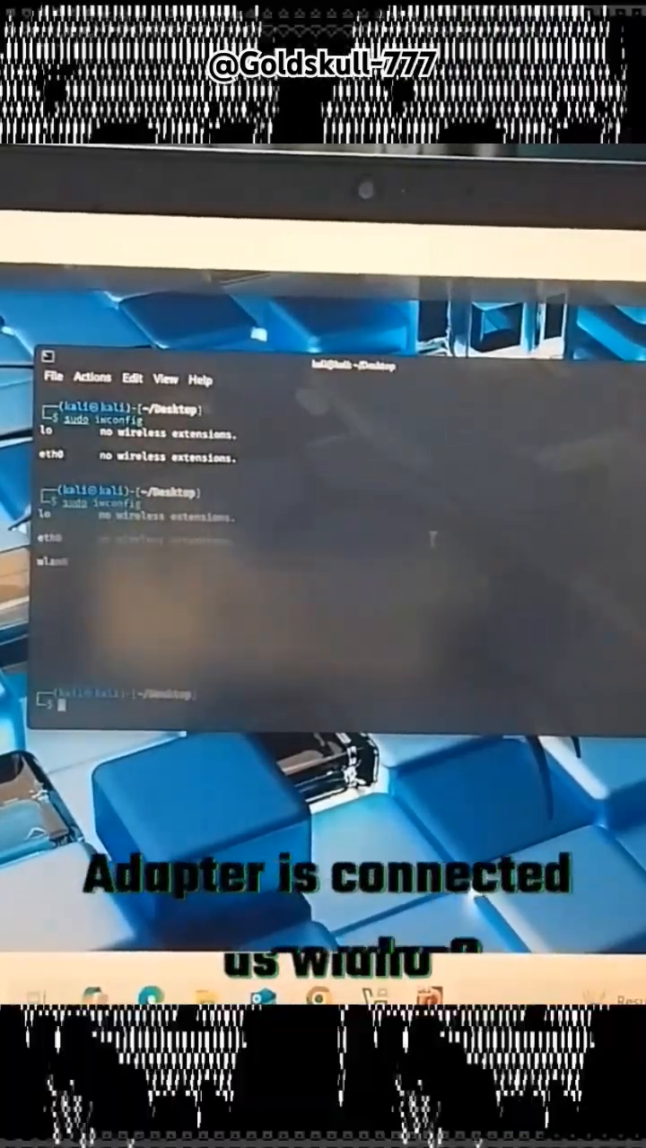